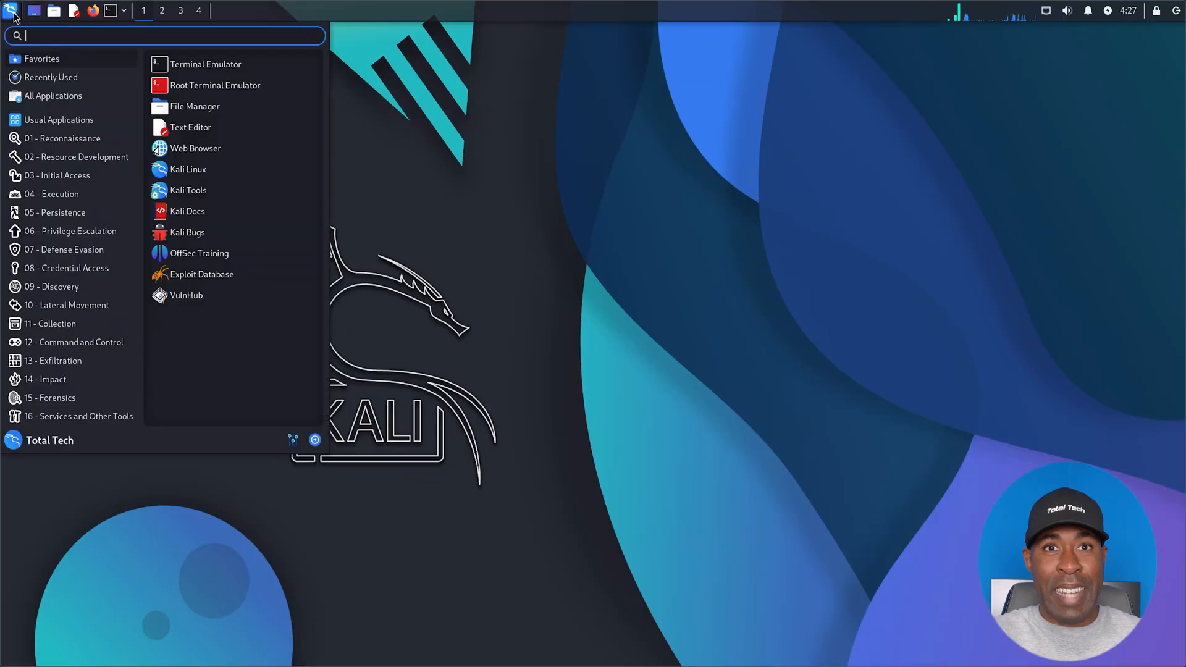
- Open a terminal and run 'sudo apt update && sudo apt upgrade -y' with the sudo password
{"action": "type", "text": "ter"}
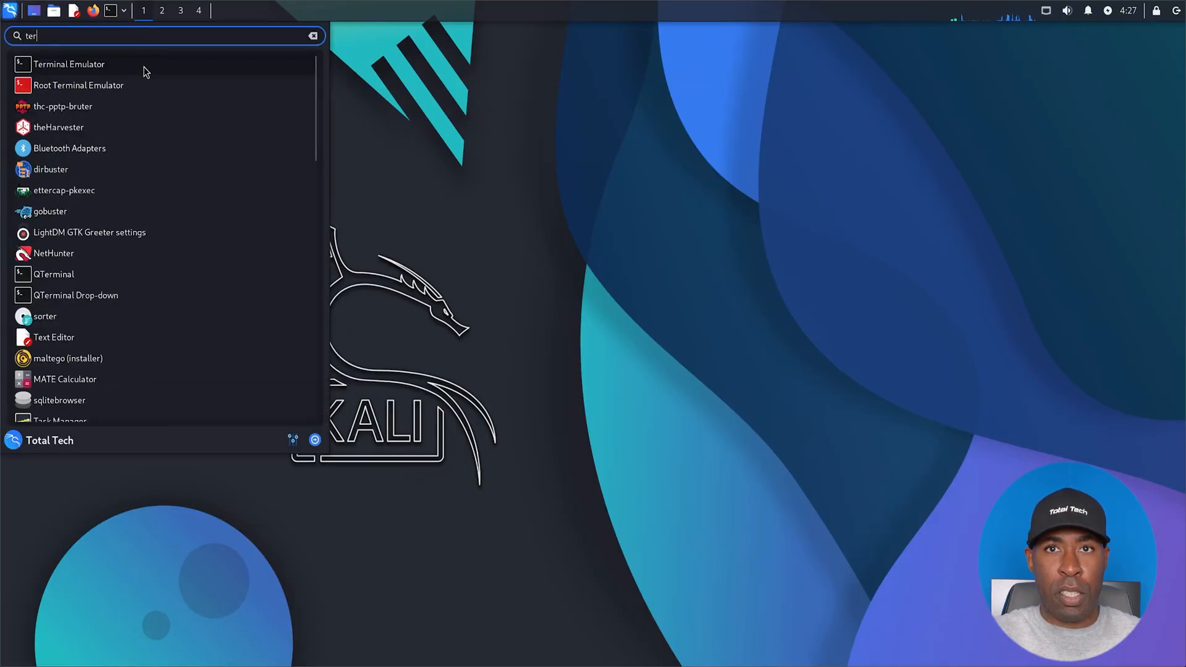
{"action": "left_click", "coordinate": [68, 64]}
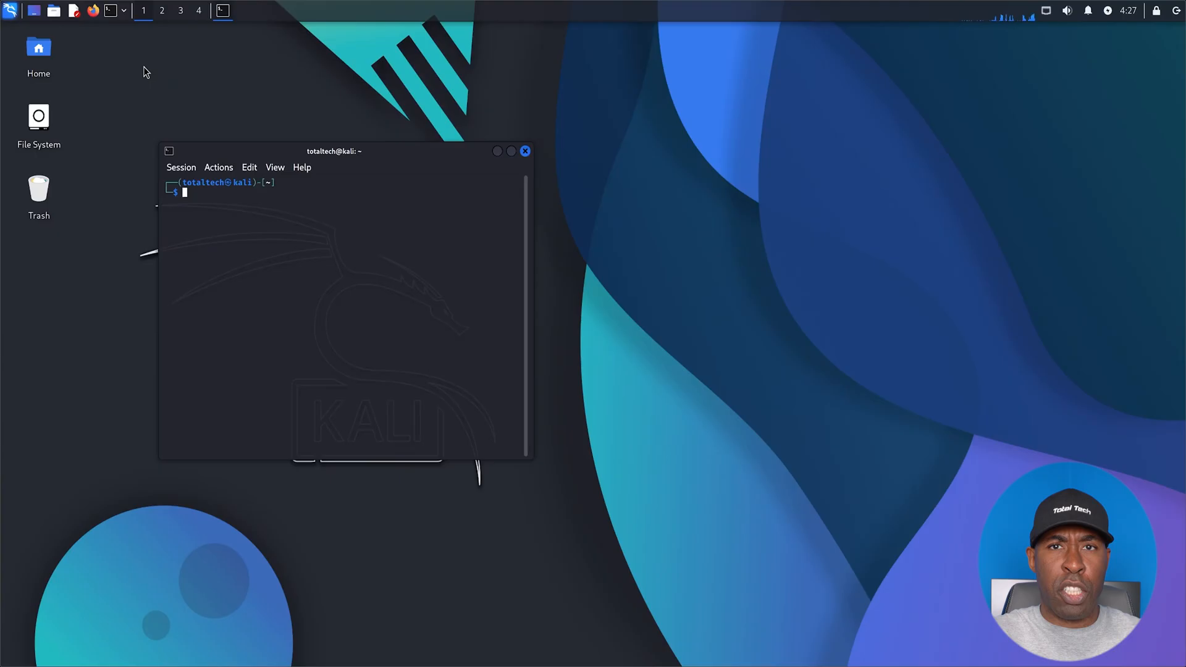
{"action": "type", "text": "sudo apt update"}
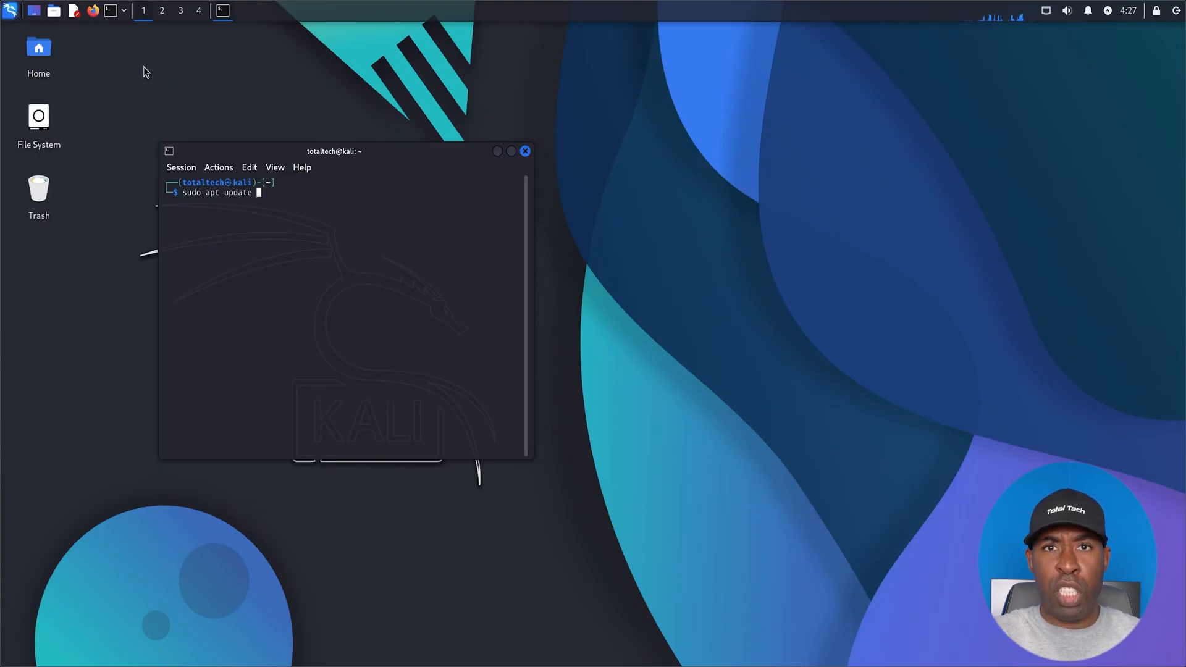
{"action": "type", "text": "&& sudo apt"}
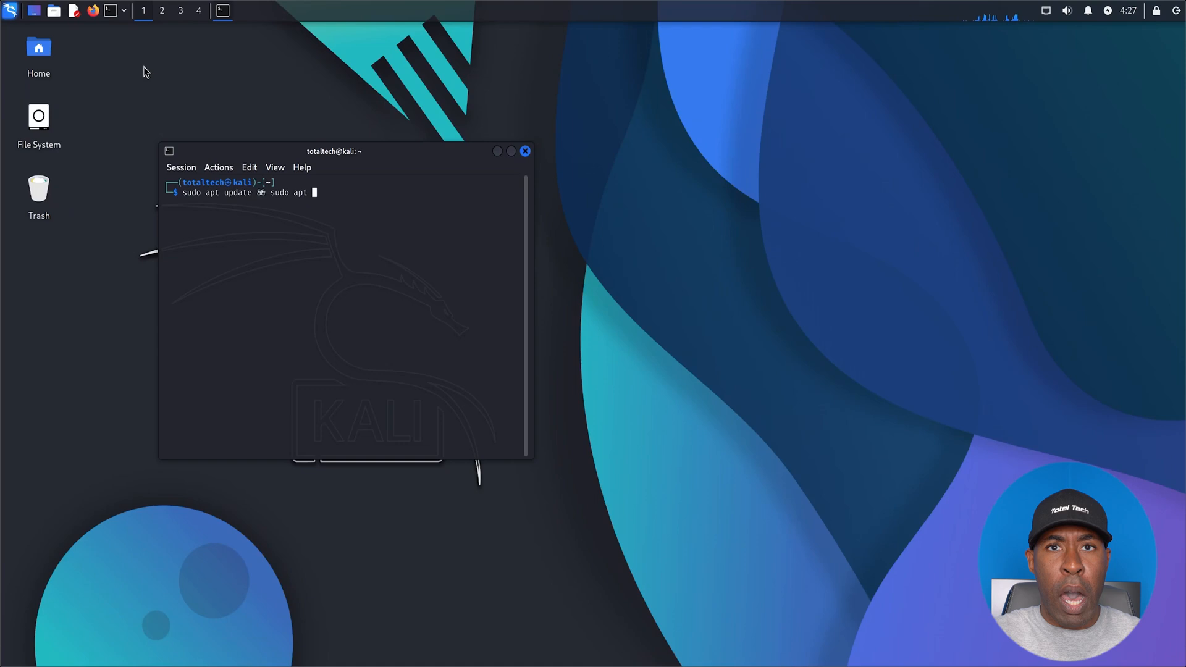
{"action": "type", "text": "upgrade -y"}
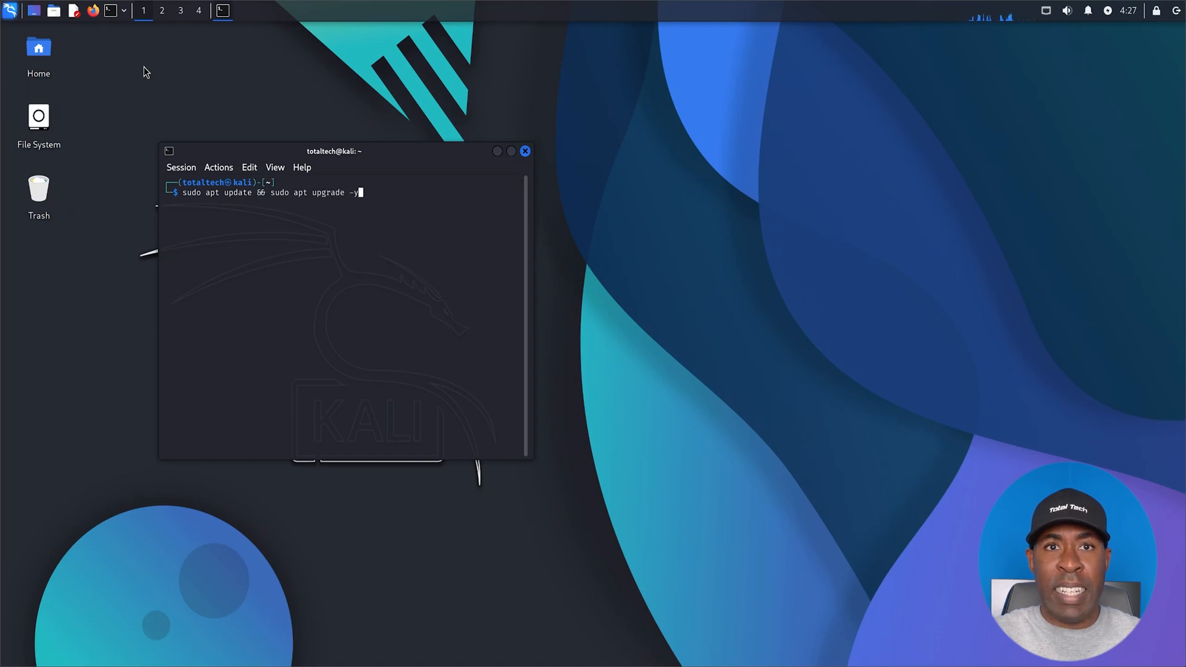
{"action": "key", "text": "Return"}
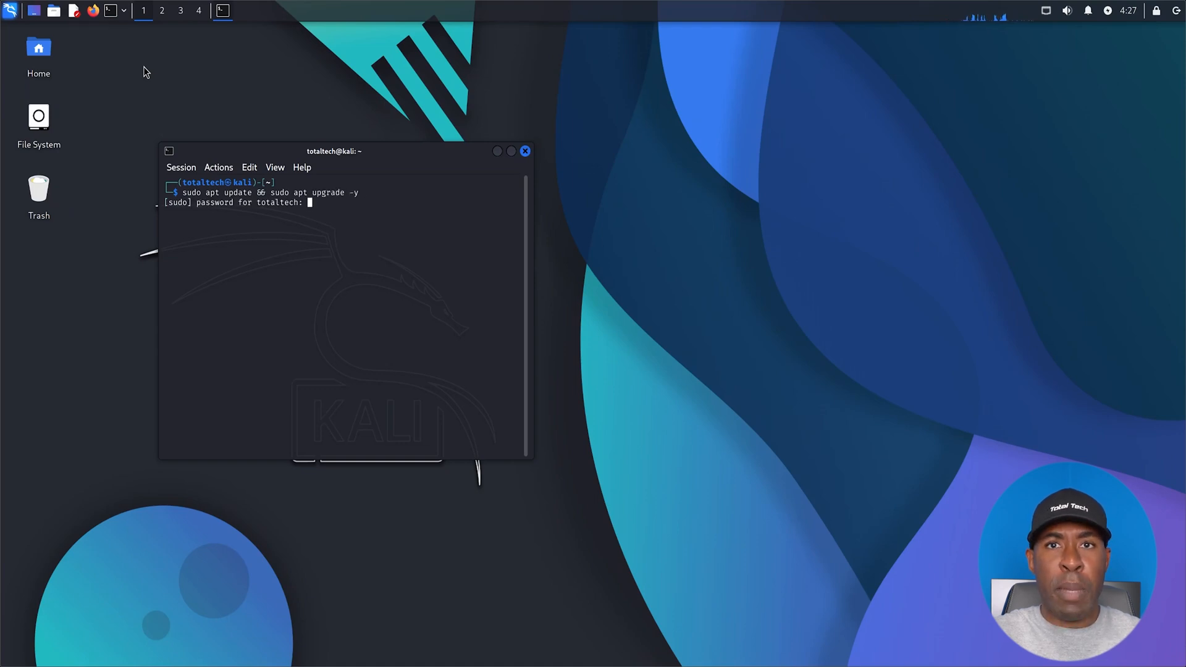
{"action": "key", "text": "Return"}
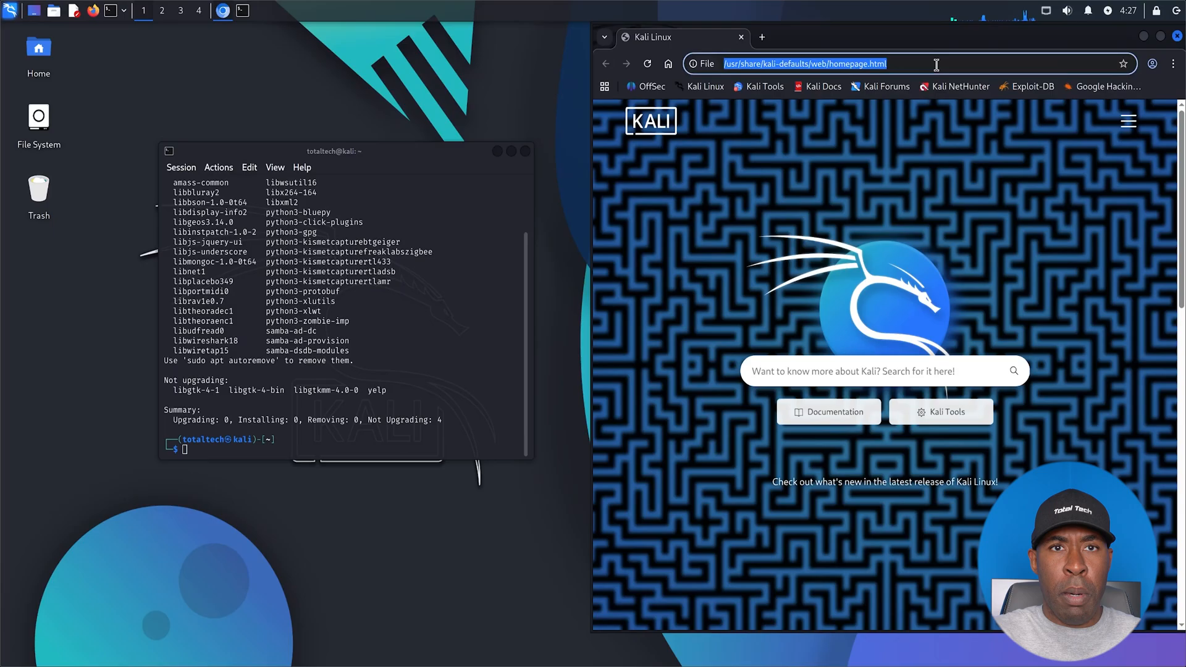
- Search 'z phisher', open the htr-tech/zphisher GitHub repository, and reveal its HTTPS clone URL
{"action": "type", "text": "z phisher"}
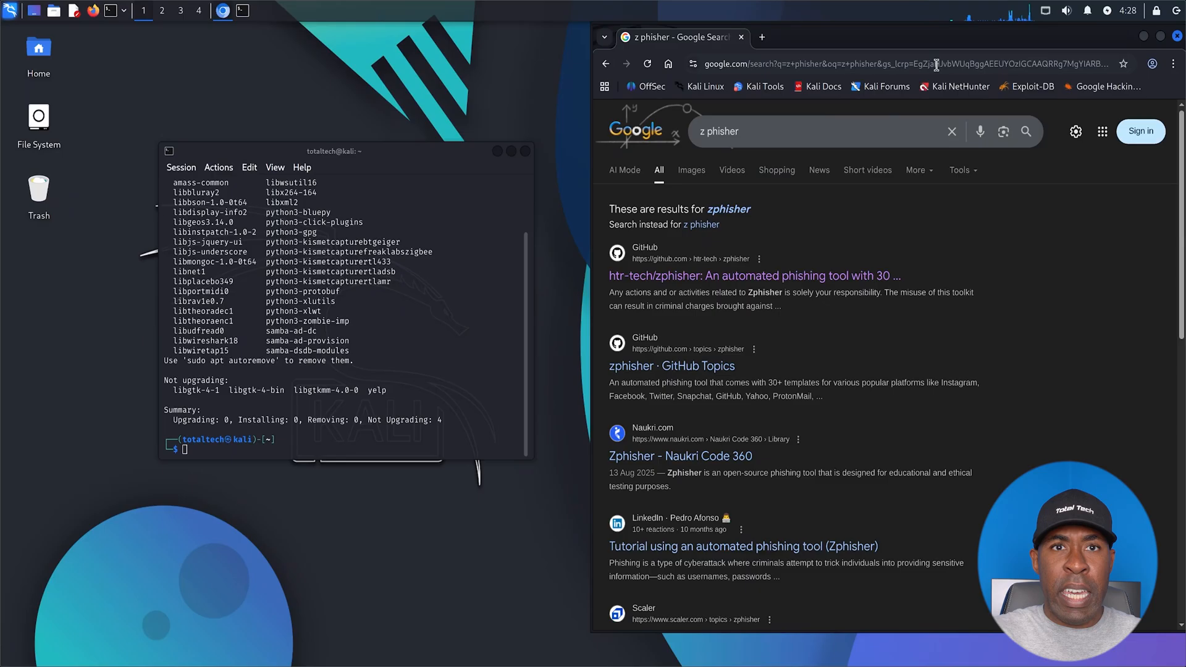
{"action": "mouse_move", "coordinate": [800, 273]}
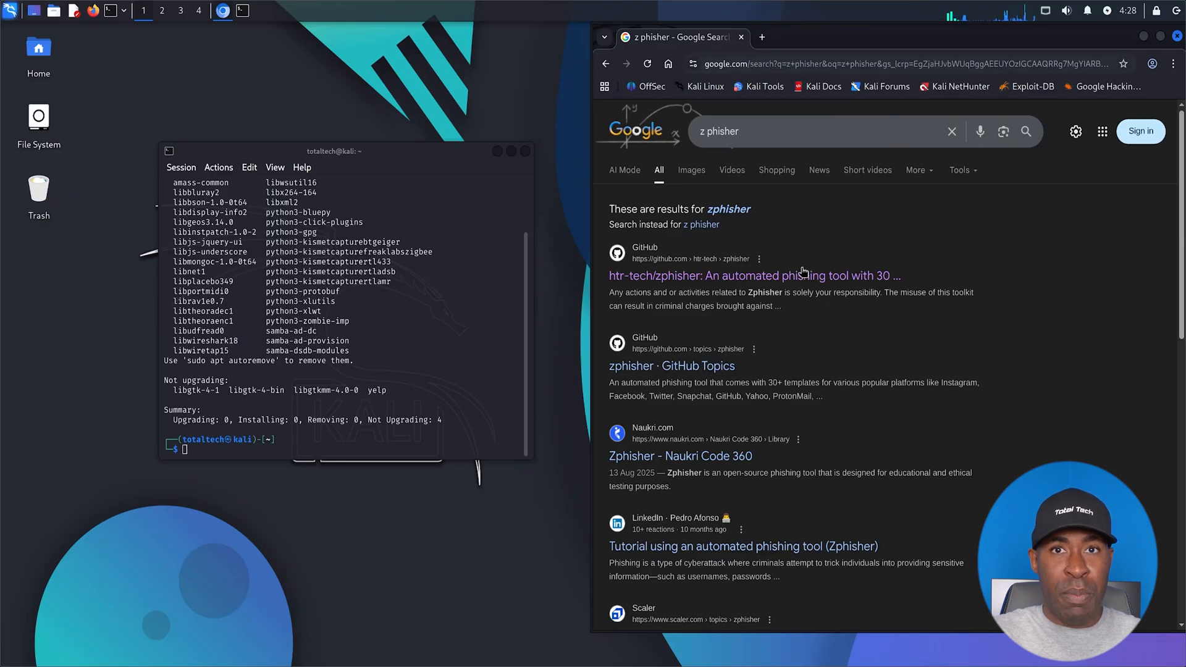
{"action": "left_click", "coordinate": [755, 275]}
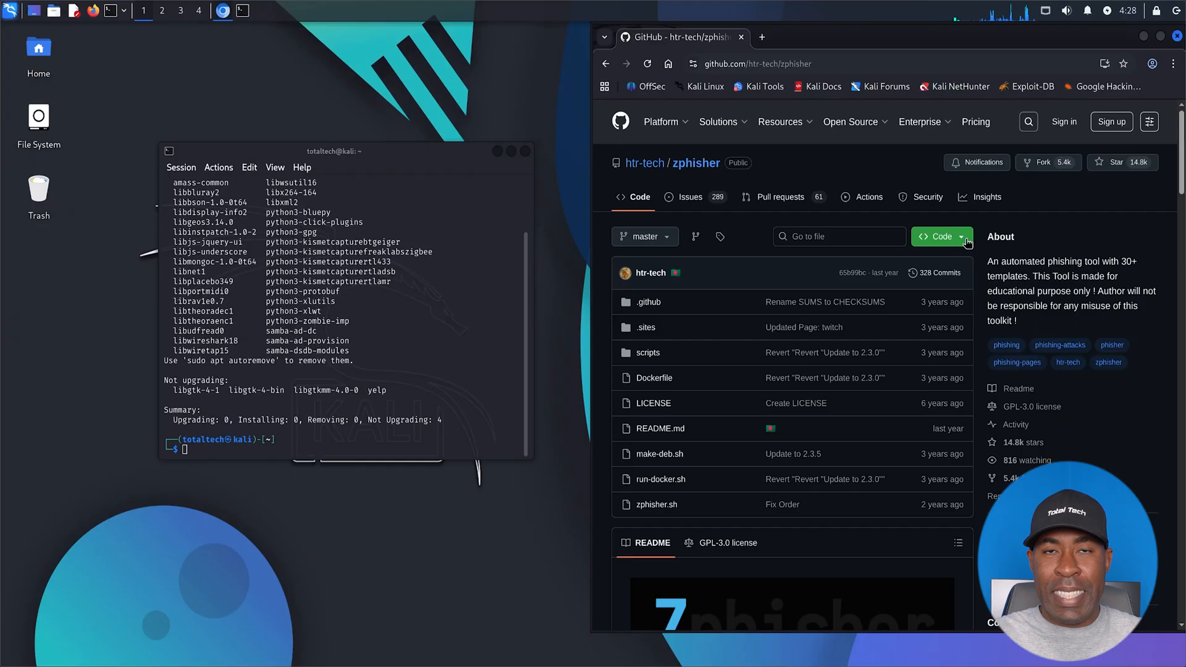
{"action": "left_click", "coordinate": [940, 236]}
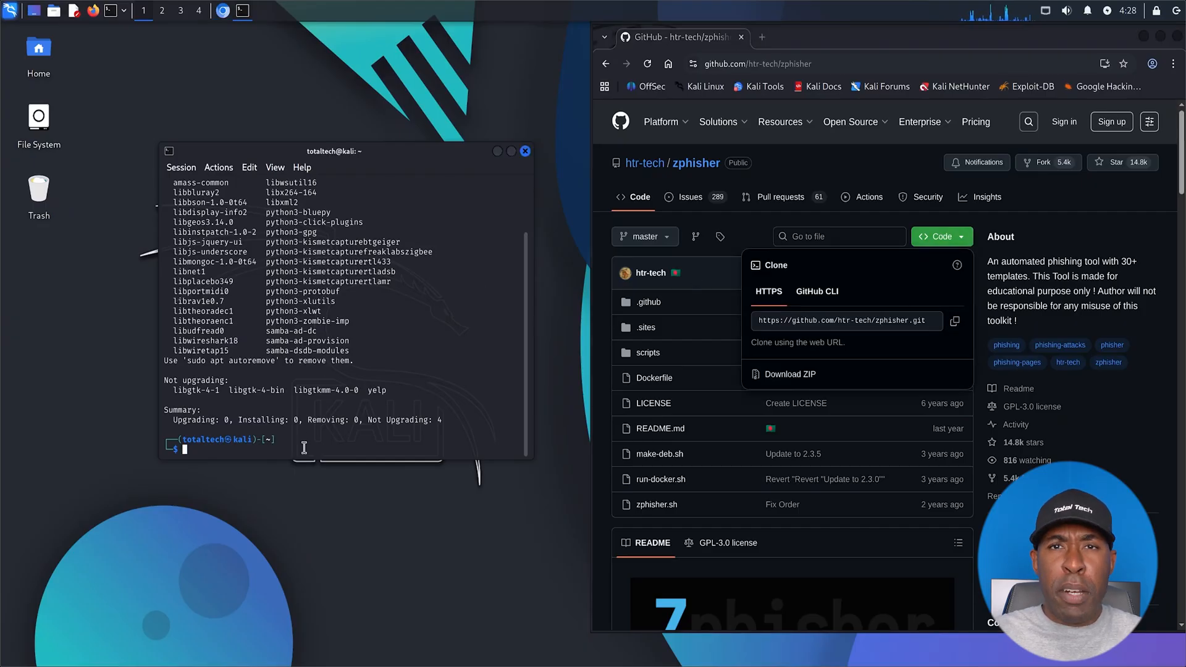
- Clone zphisher with 'git clone' and the pasted URL, launch zphisher.sh, and choose 02 (Instagram)
{"action": "type", "text": "git clone"}
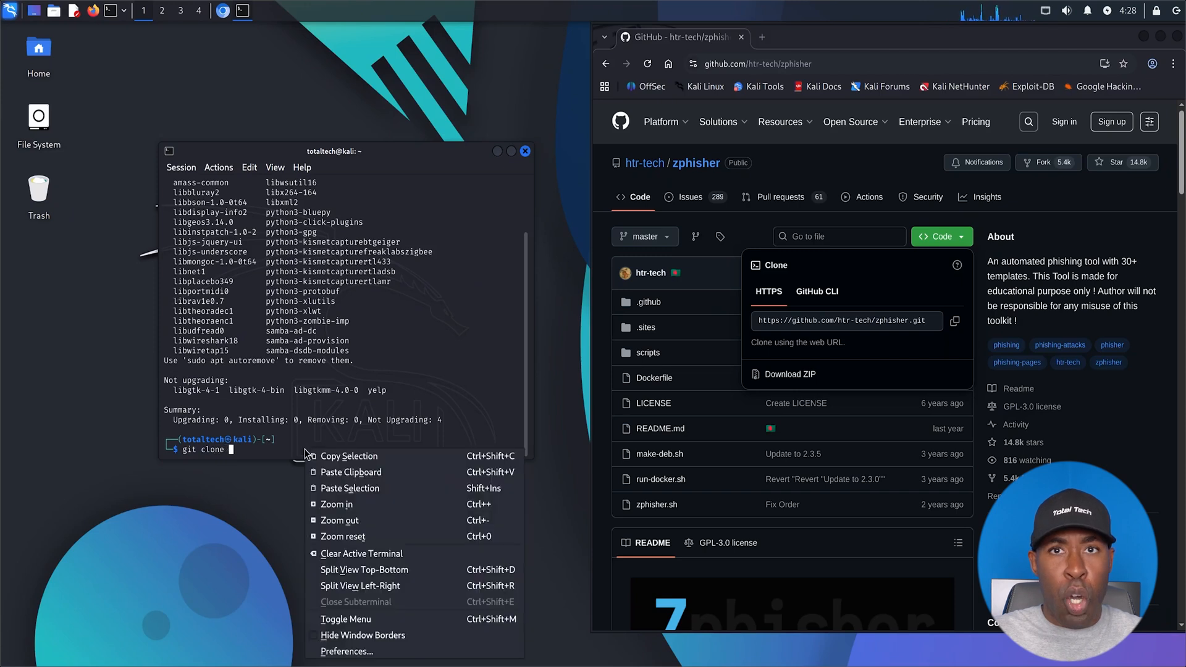
{"action": "left_click", "coordinate": [350, 472]}
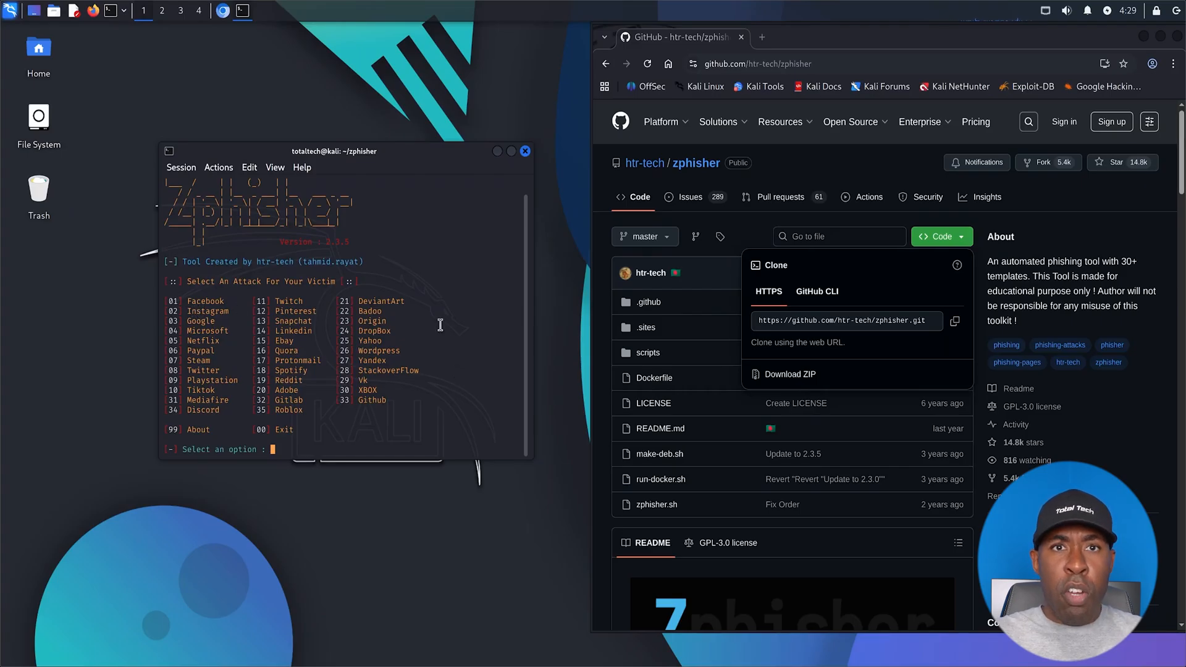
{"action": "type", "text": "02"}
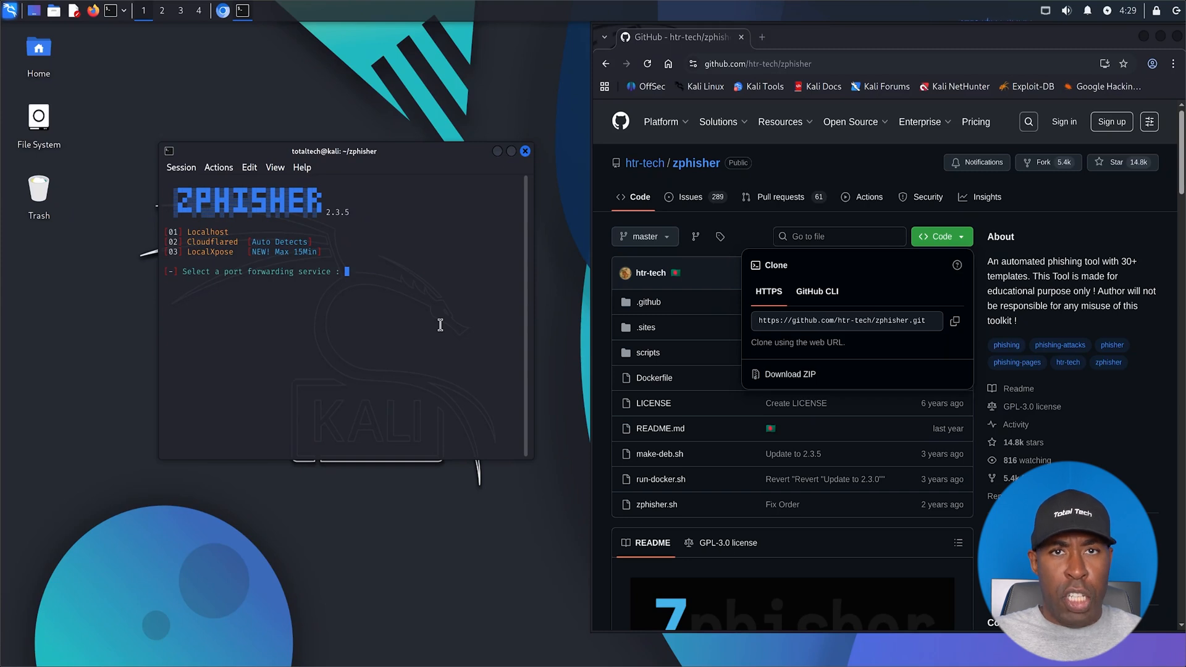
- Select 02 for Cloudflared port forwarding to generate the phishing URLs
{"action": "type", "text": "02"}
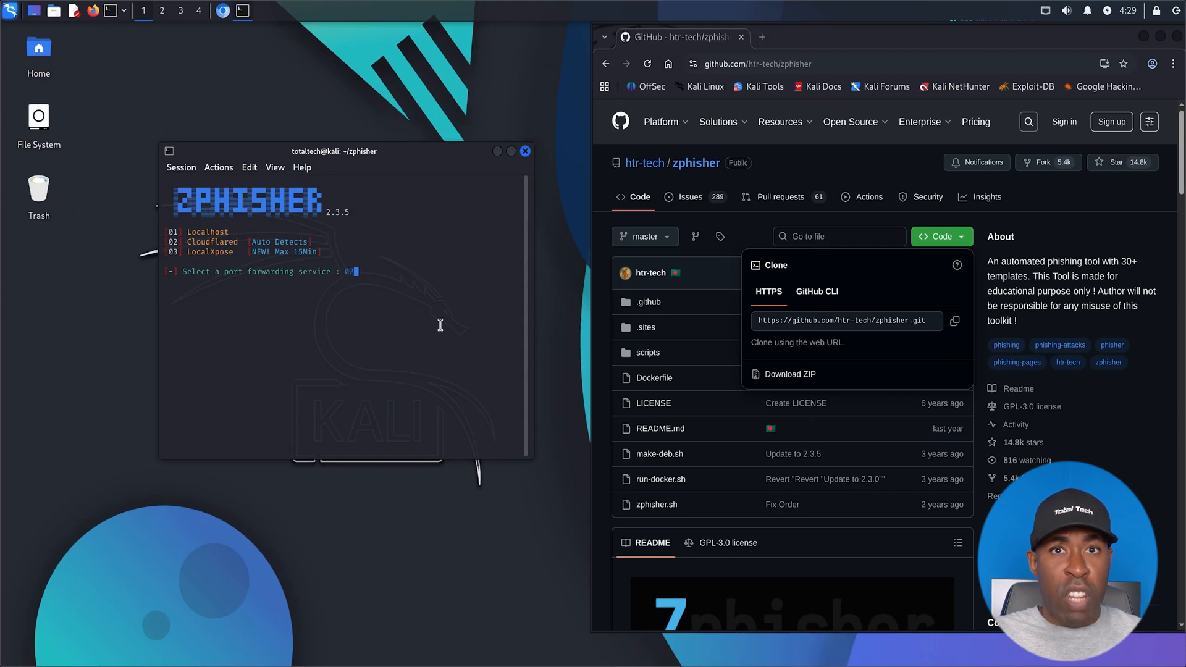
{"action": "key", "text": "Return"}
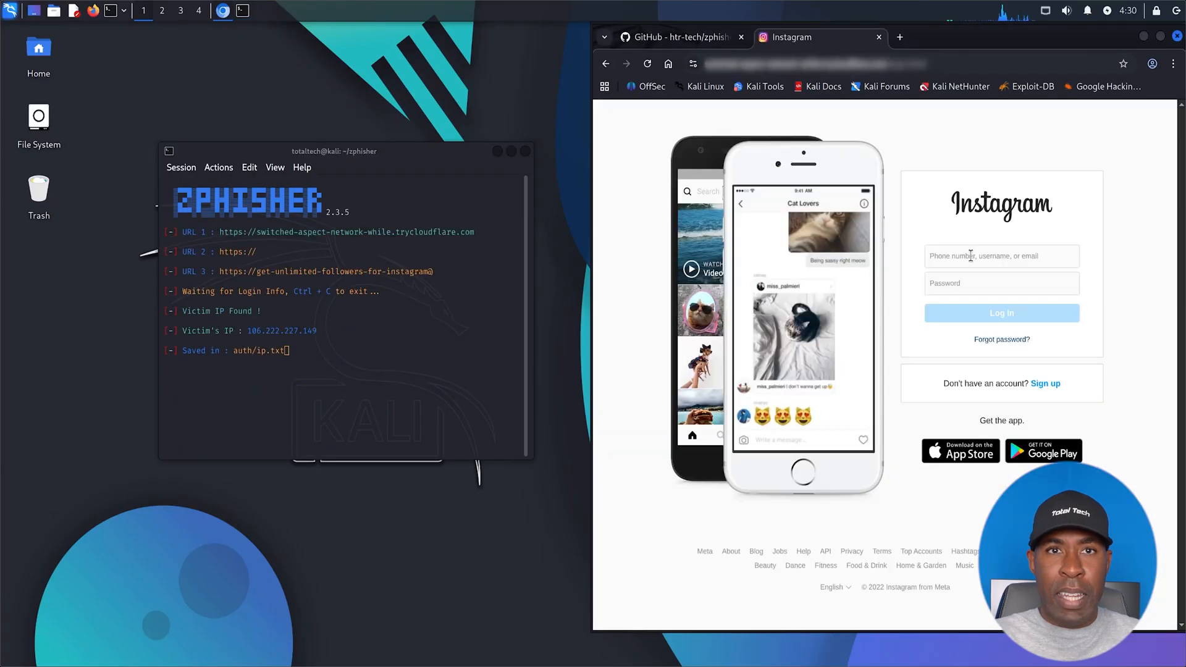
- Enter username 'demo_user_name' and a password on the fake Instagram form and log in
{"action": "type", "text": "demo_user_name"}
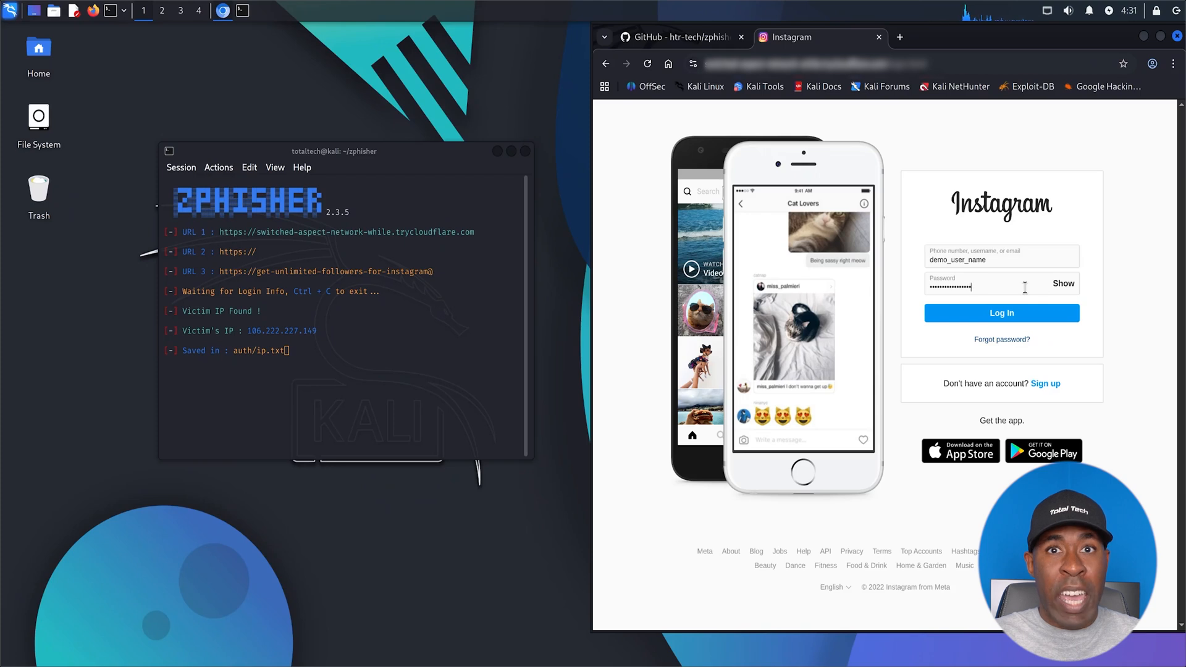
{"action": "left_click", "coordinate": [1001, 312]}
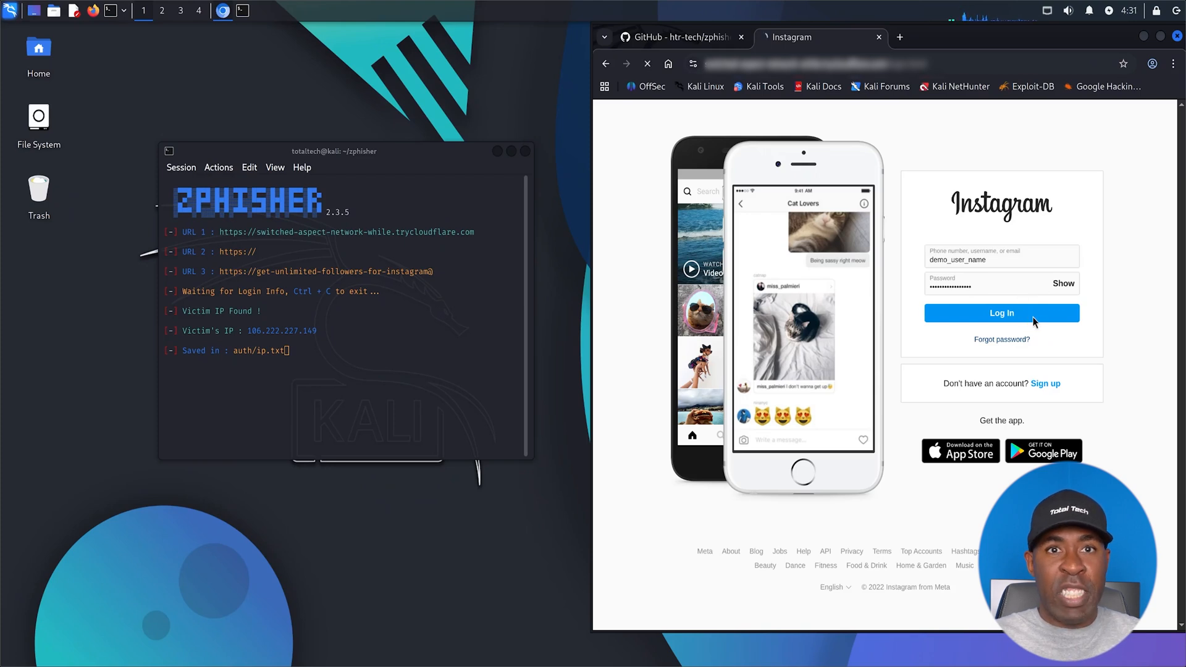
{"action": "left_click", "coordinate": [1000, 313]}
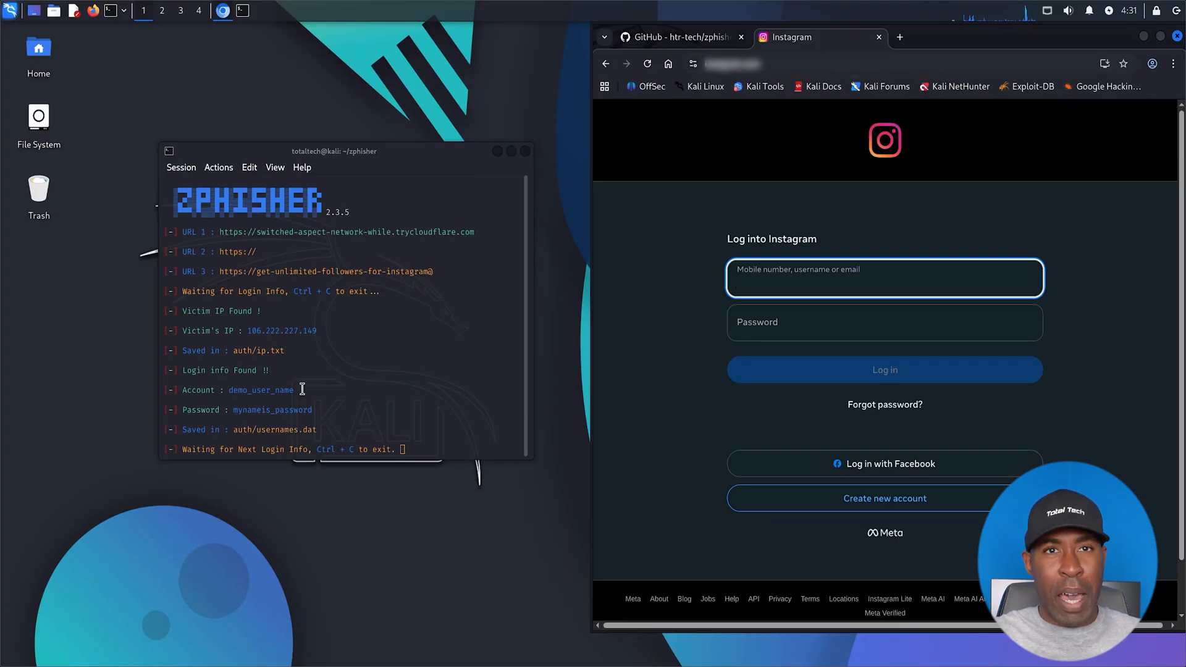
{"action": "double_click", "coordinate": [261, 390]}
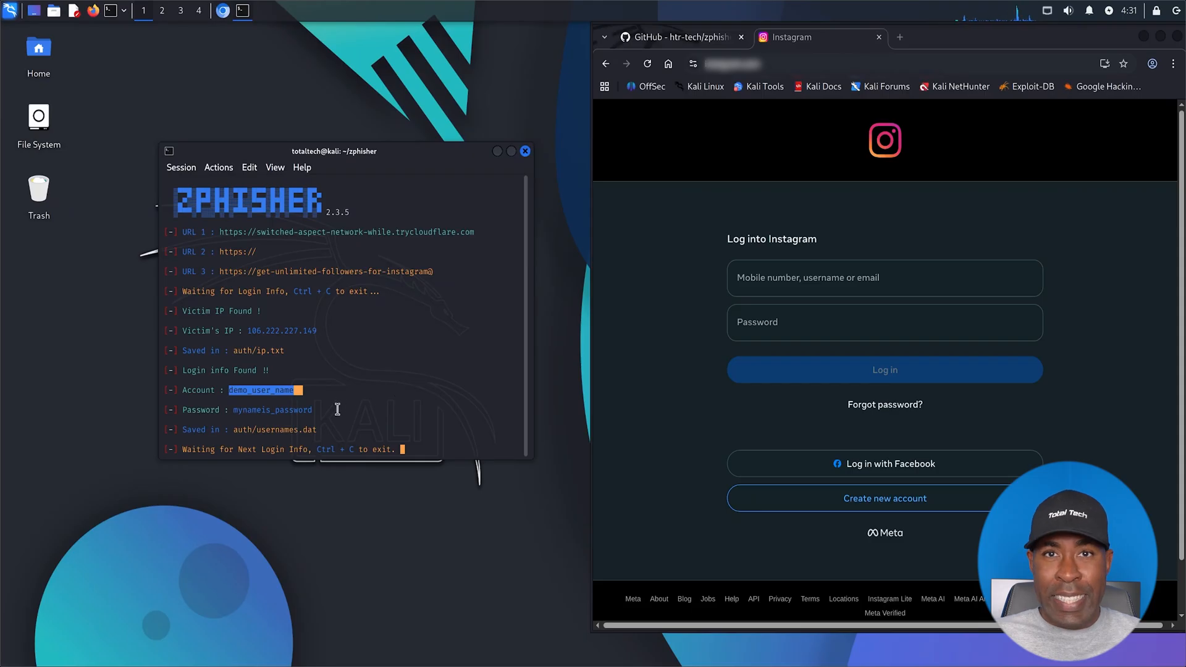
{"action": "double_click", "coordinate": [272, 410]}
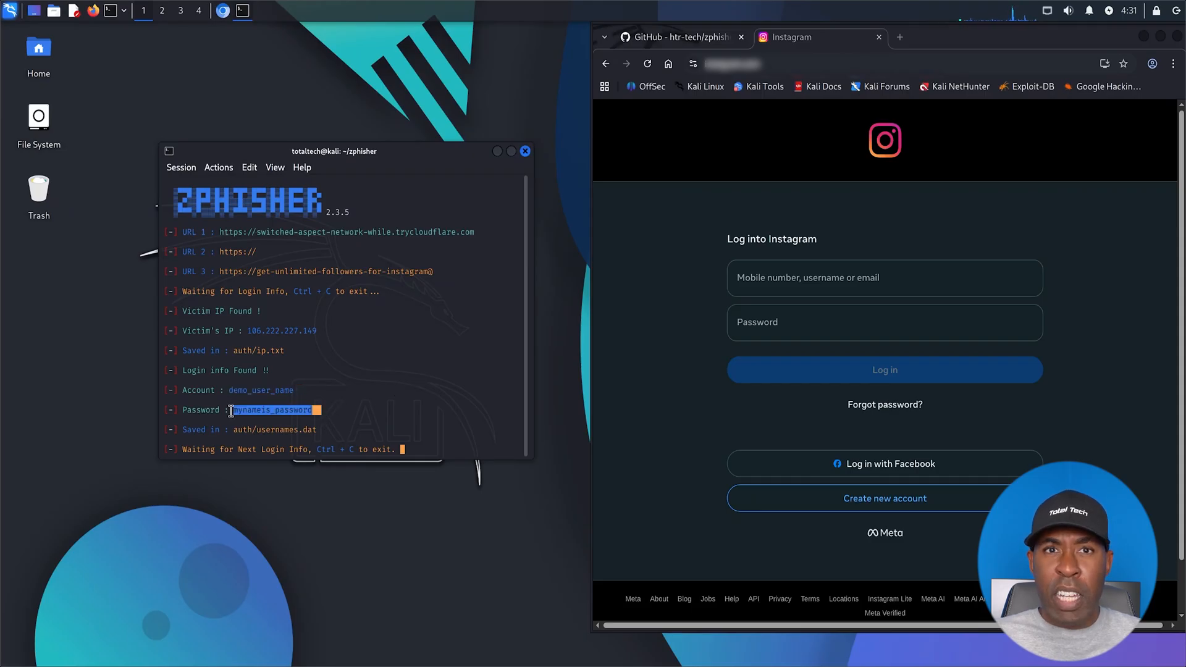